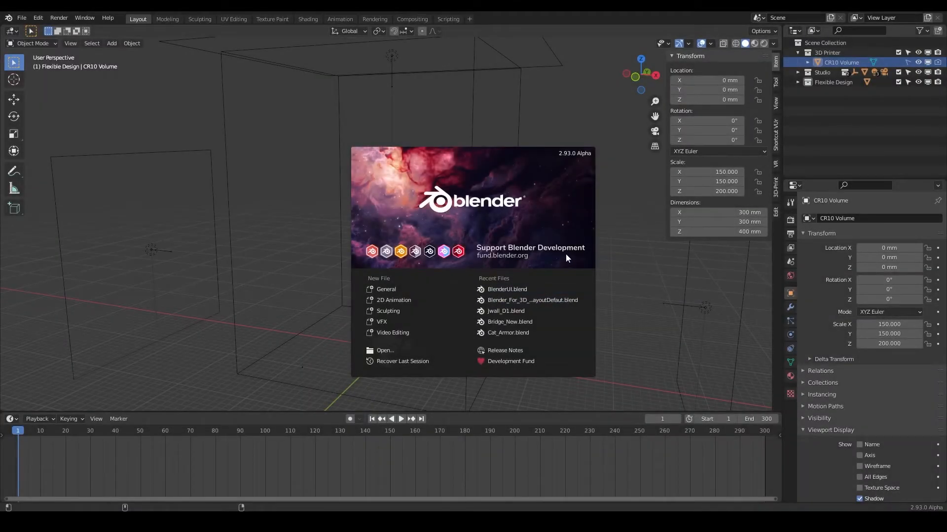
mouse_move(546, 285)
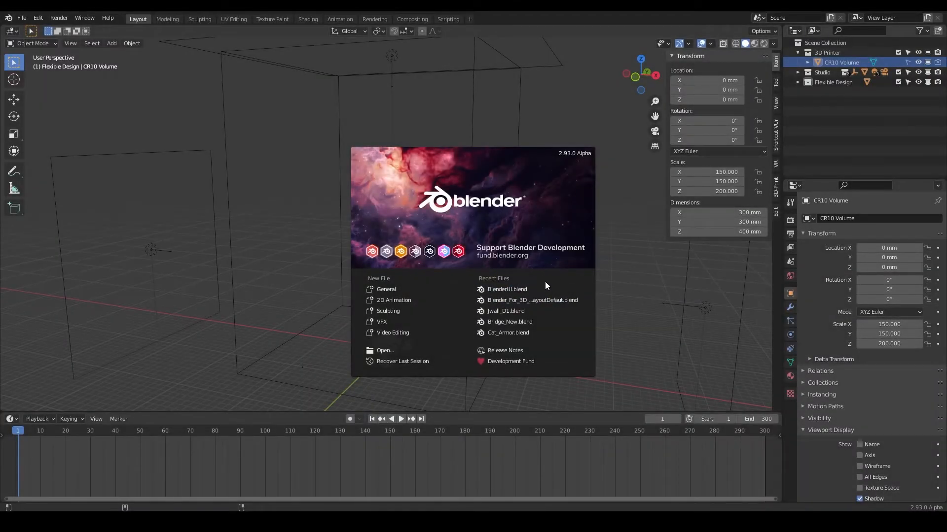
mouse_move(528, 289)
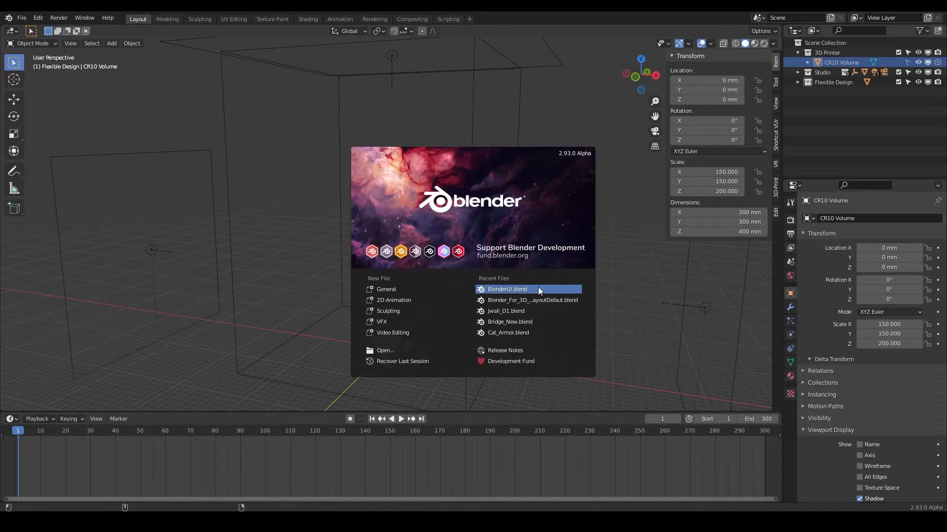
mouse_move(510, 297)
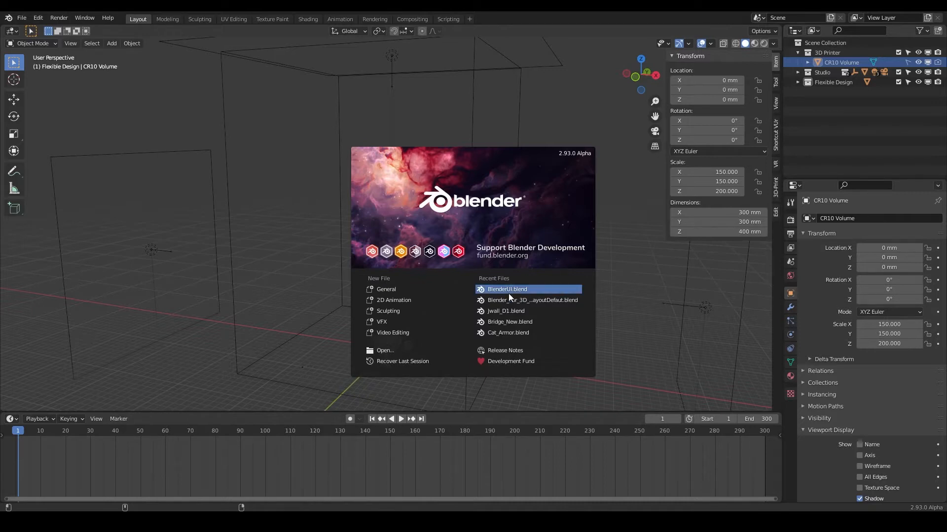
mouse_move(506, 290)
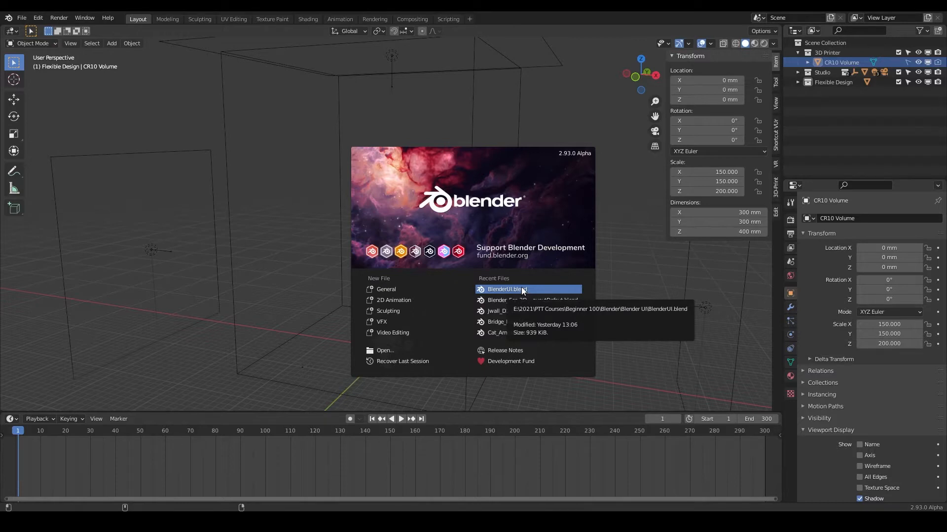
mouse_move(616, 285)
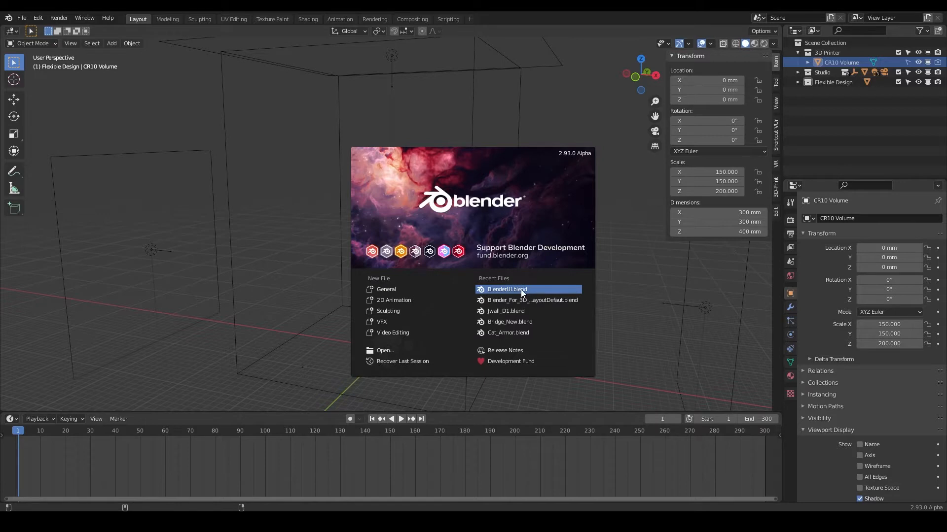
mouse_move(388, 311)
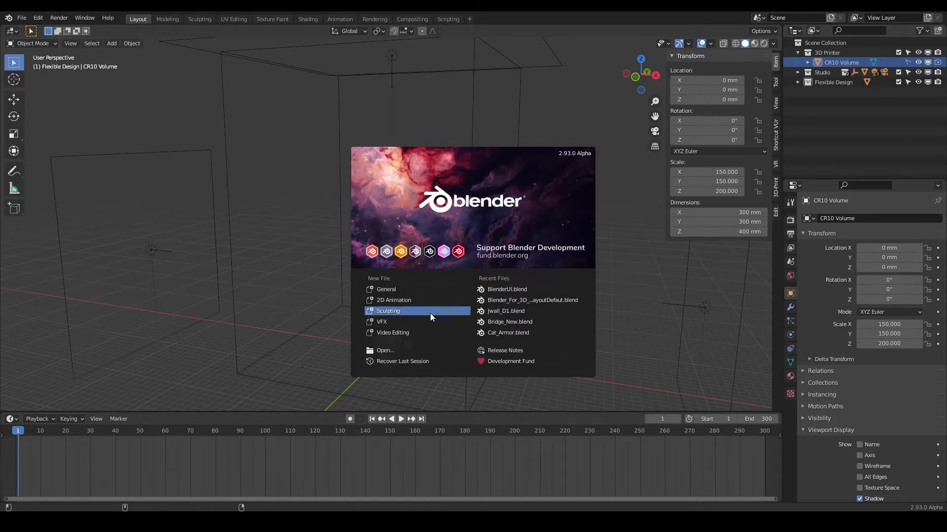
mouse_move(506, 289)
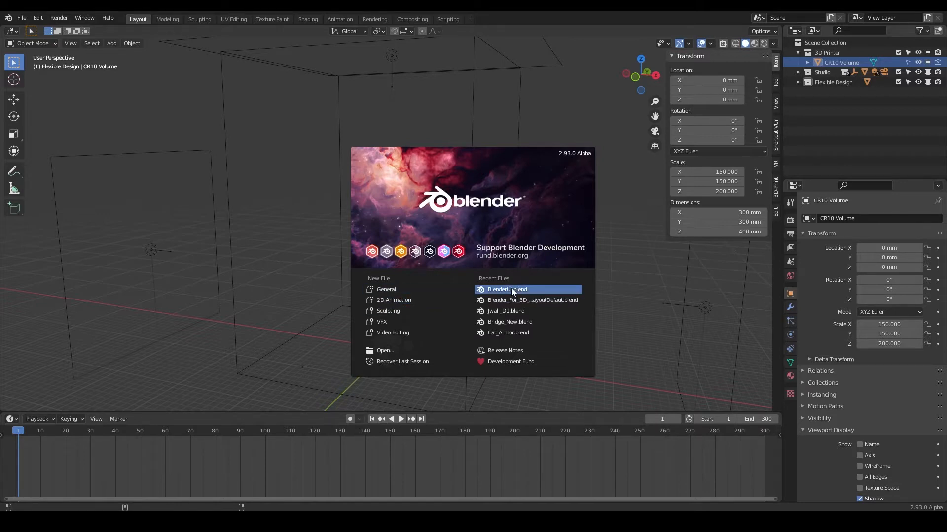
mouse_move(501, 293)
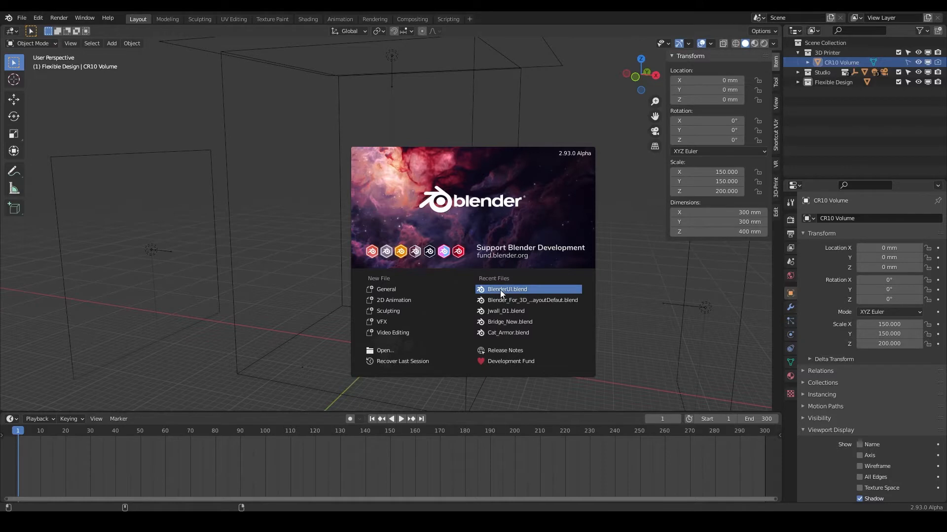
Open BlenderUI.blend from Recent Files and view Suzanne from the left.
click(506, 289)
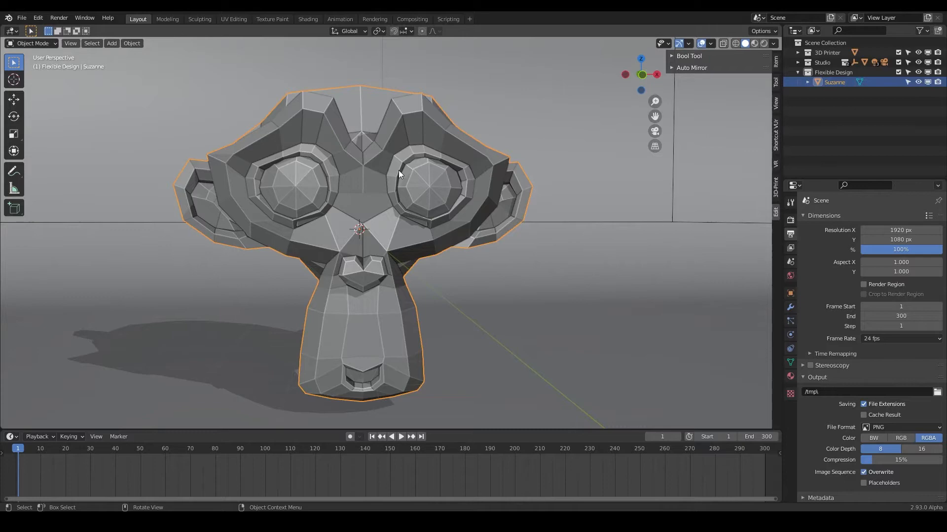
mouse_move(518, 168)
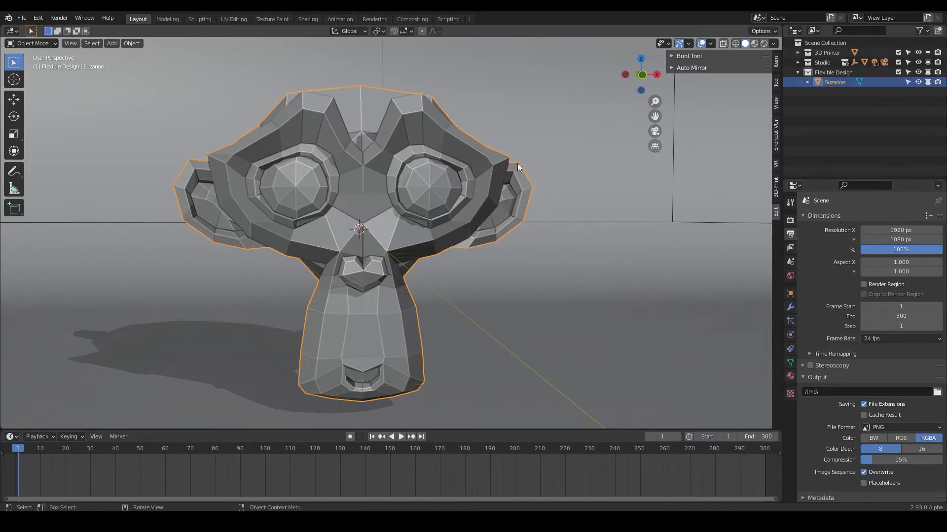
mouse_move(642, 89)
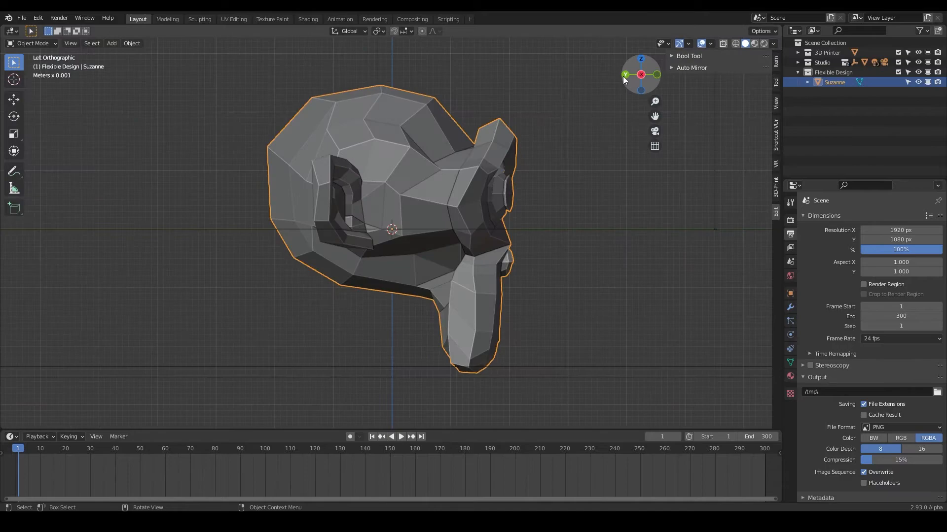
click(641, 75)
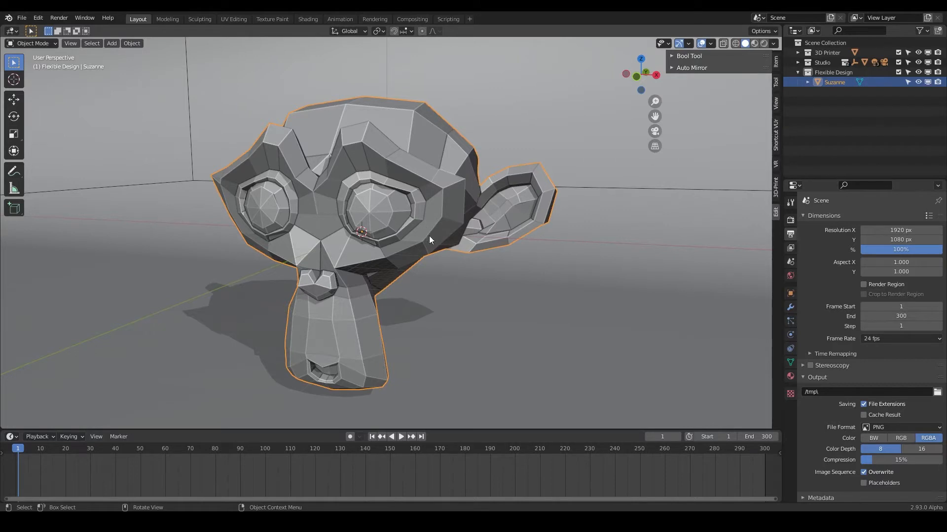
mouse_move(409, 246)
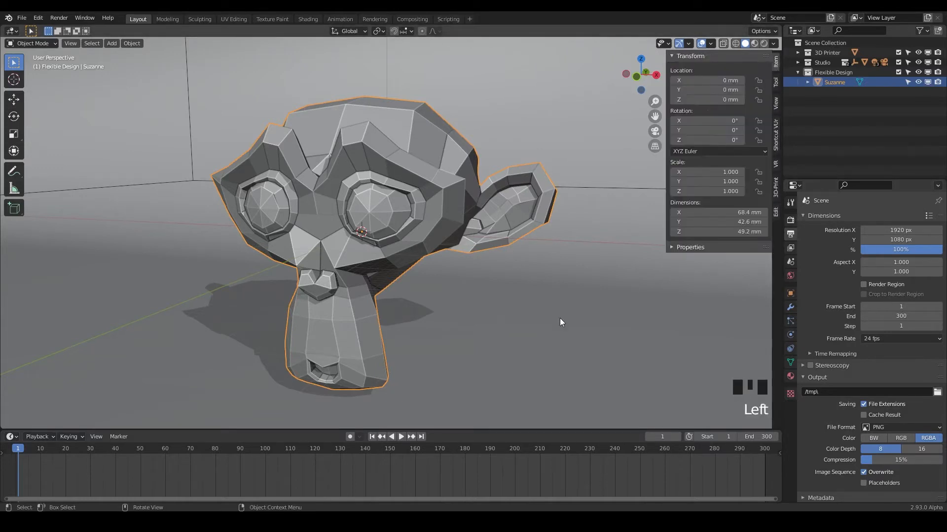
mouse_move(750, 373)
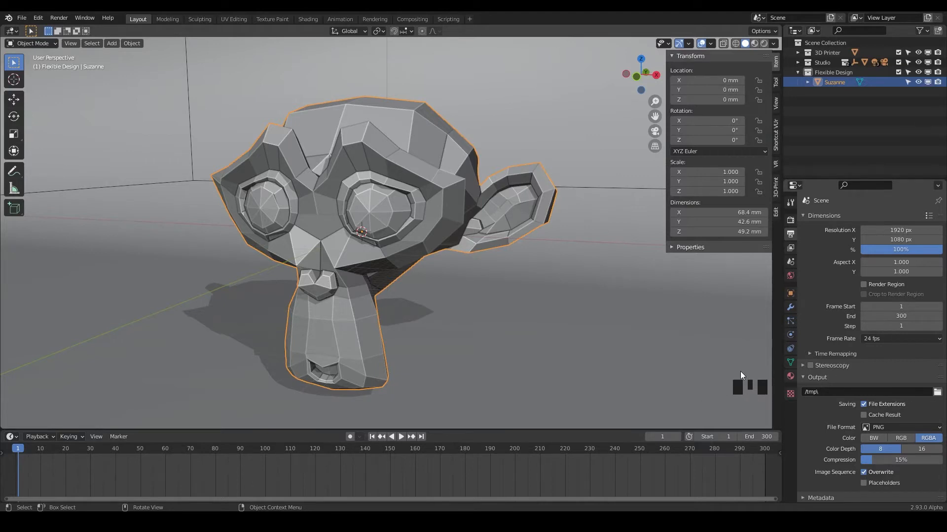
mouse_move(430, 297)
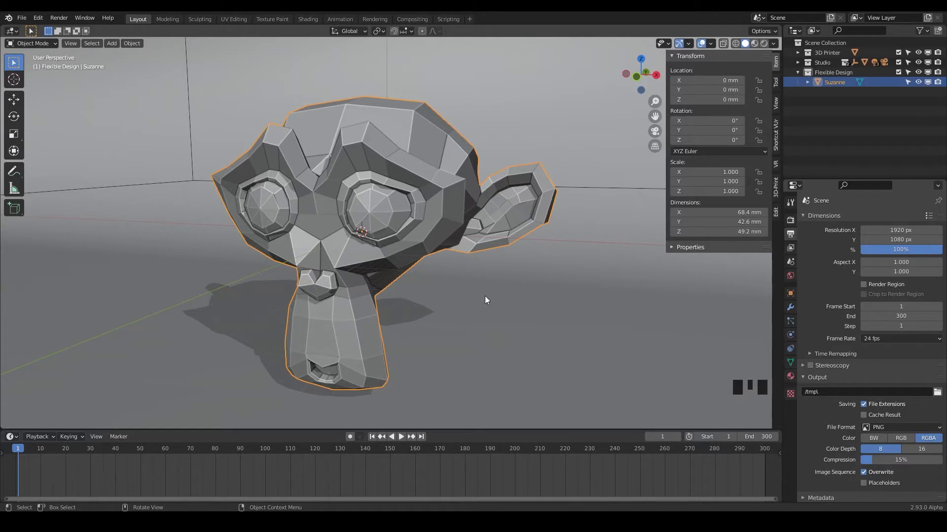
mouse_move(564, 178)
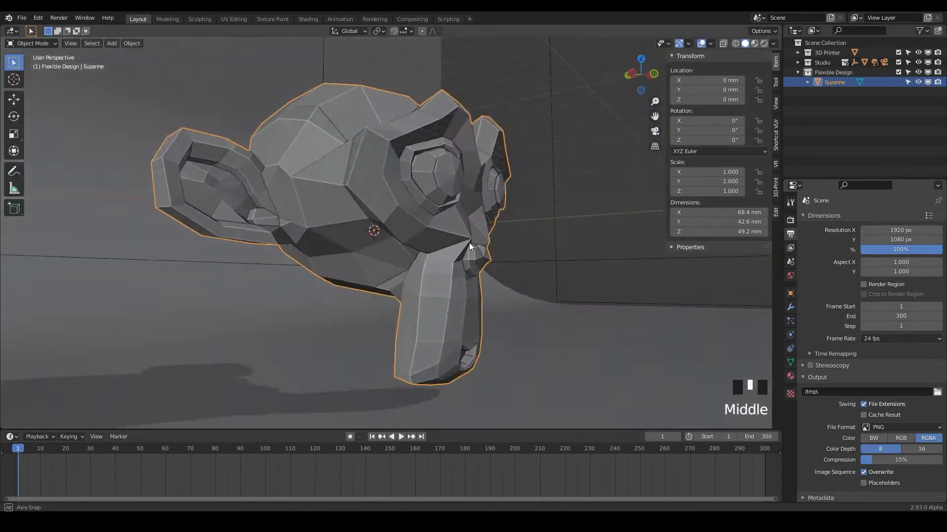
Orbit to Suzanne's side, zoom out and check her dimensions (68.4, 42.6, 49.2 mm).
drag(470, 247, 392, 264)
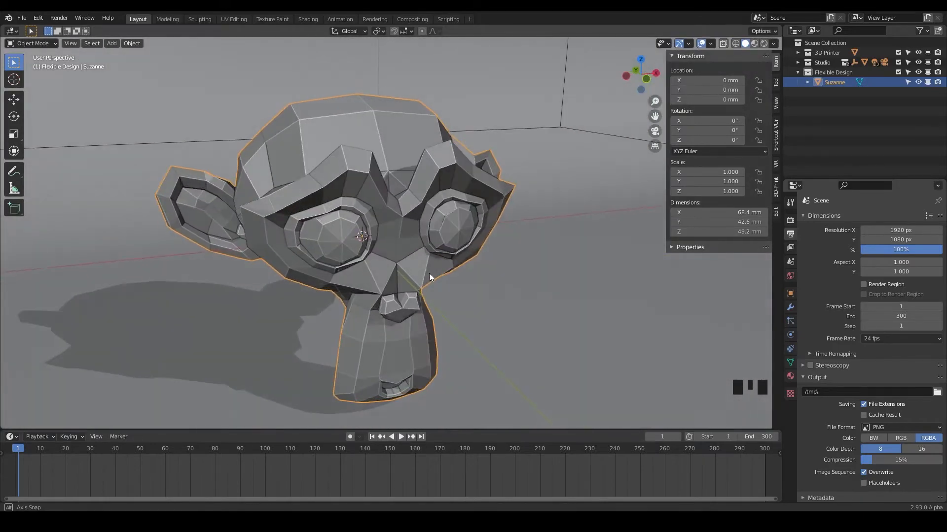
scroll(down, 3)
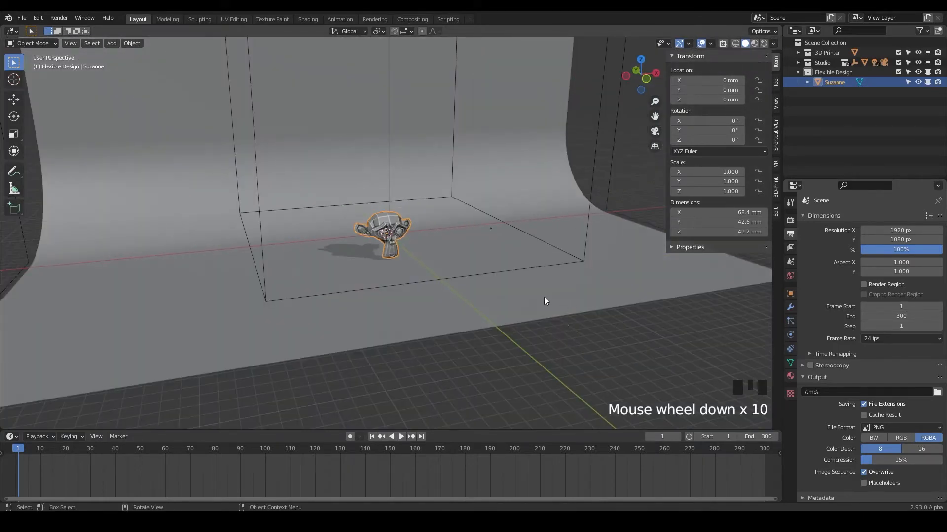
scroll(down, 3)
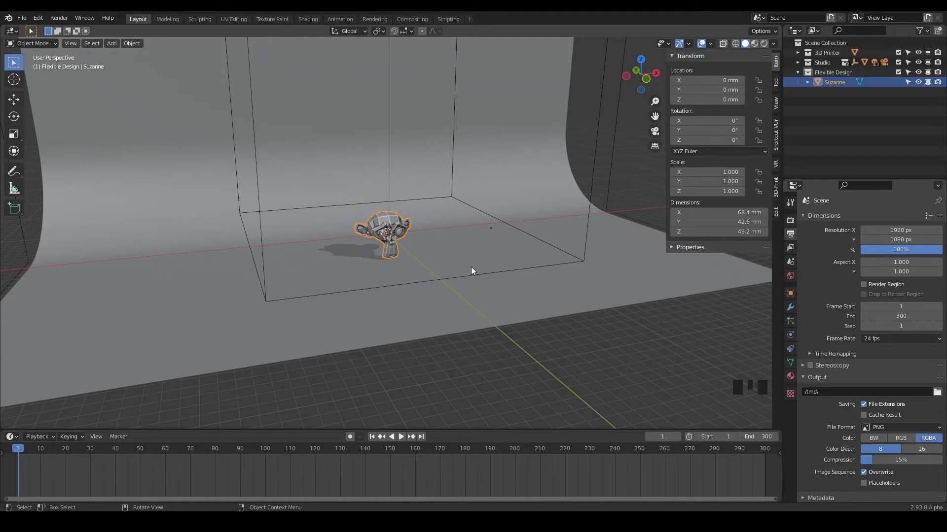
mouse_move(274, 181)
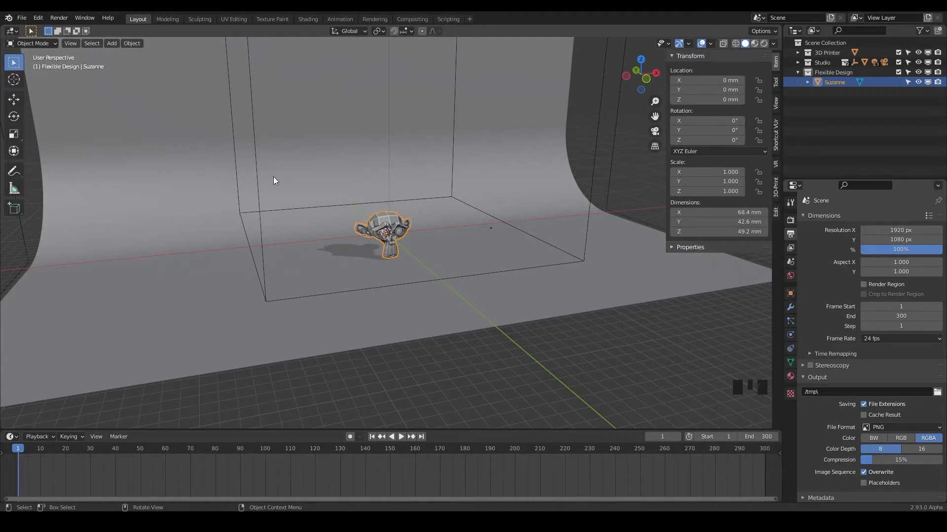
click(70, 43)
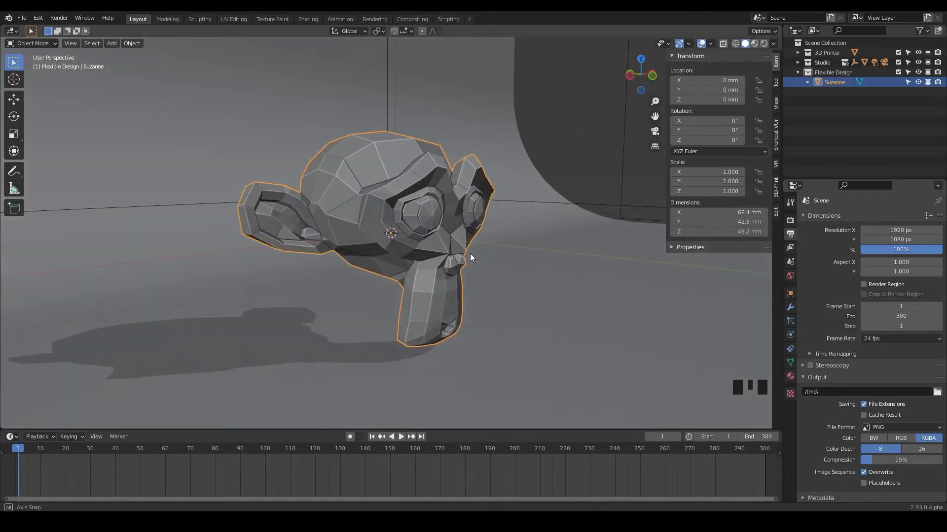
Orbit to face Suzanne front-on and zoom in close on her eyes and nose.
drag(471, 253, 416, 256)
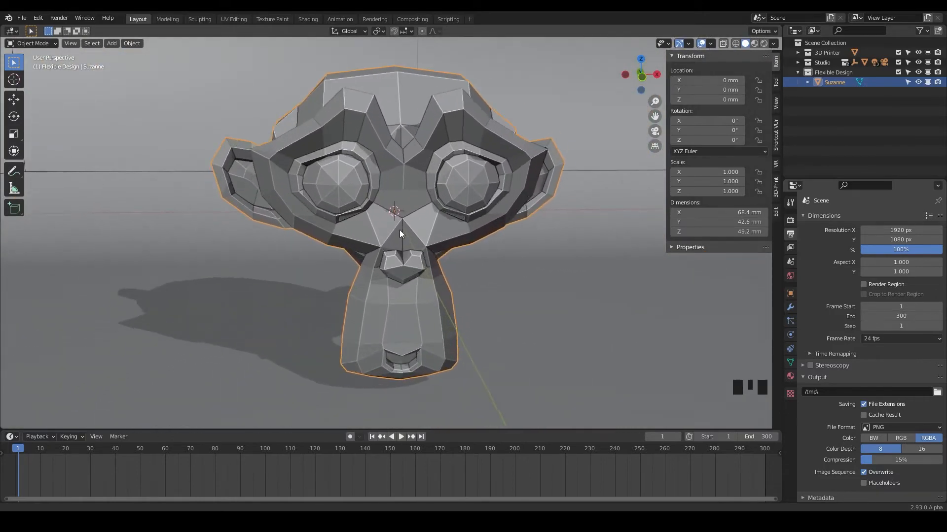
scroll(up, 3)
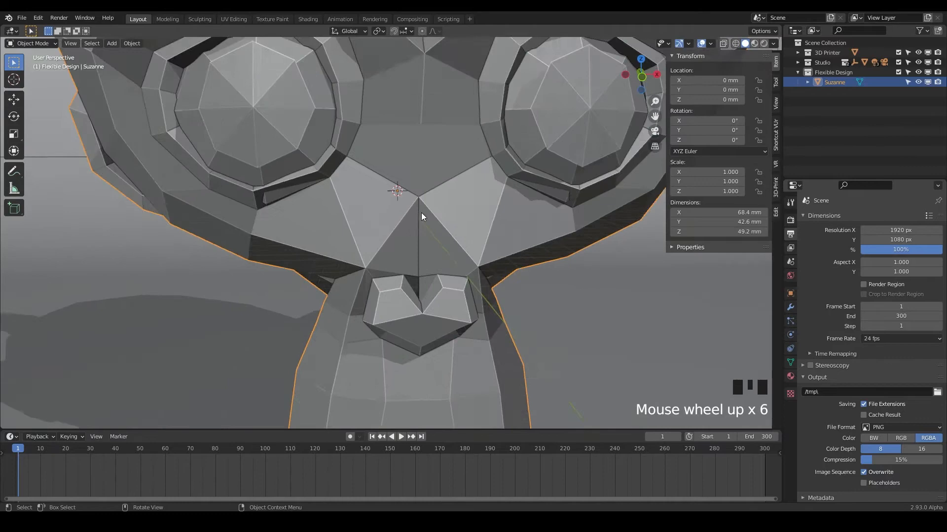
scroll(down, 3)
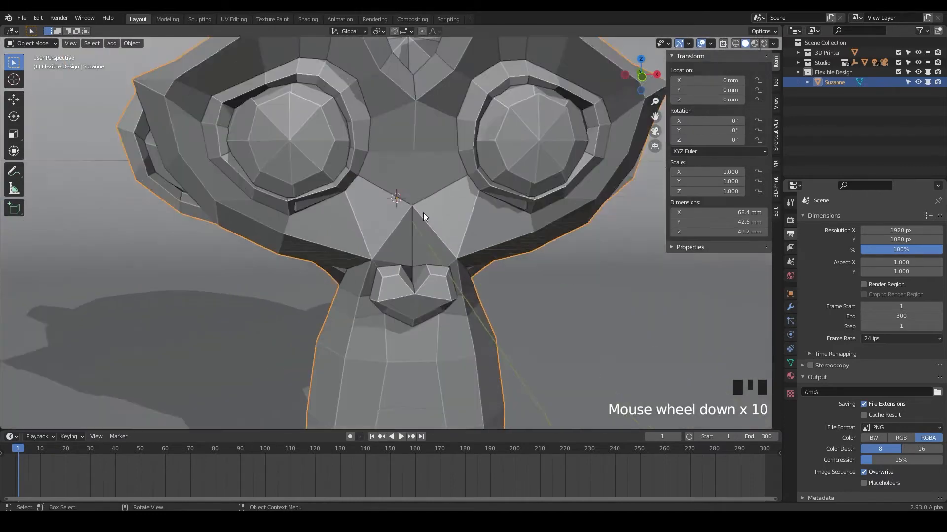
scroll(down, 3)
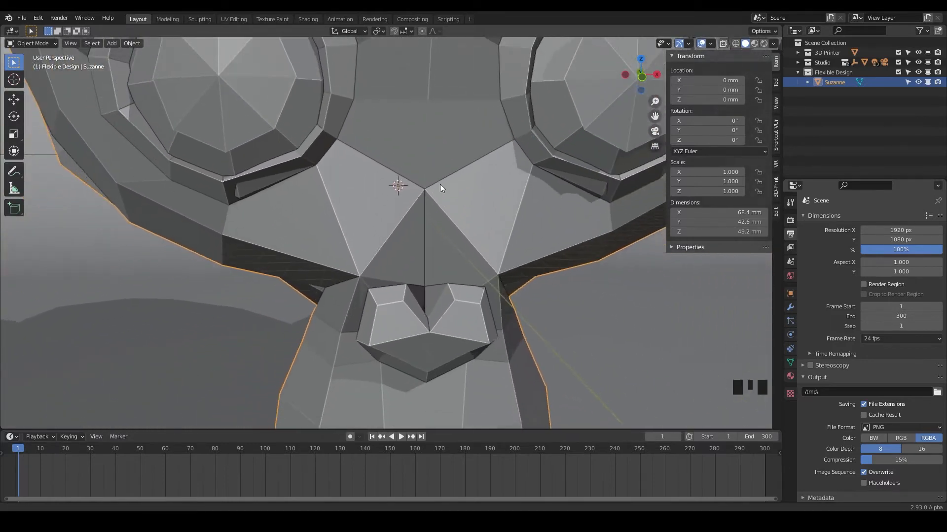
scroll(down, 3)
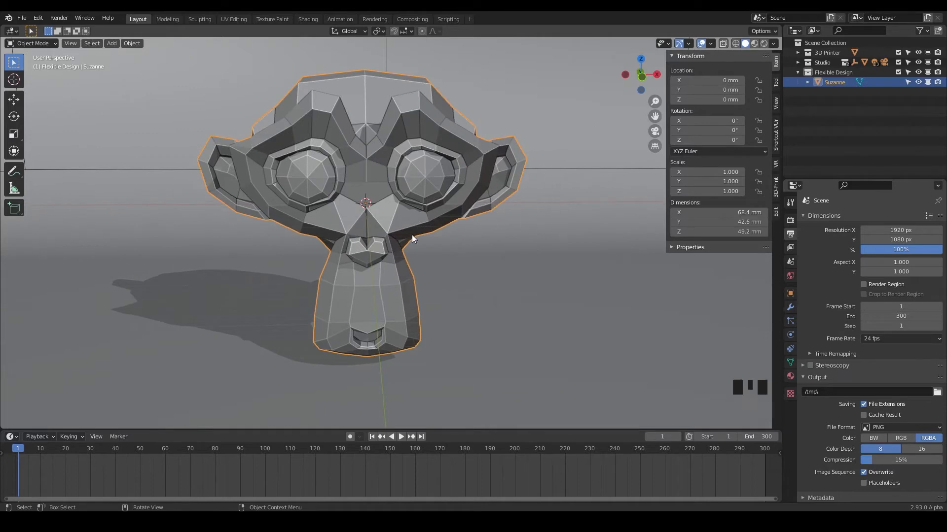
mouse_move(432, 265)
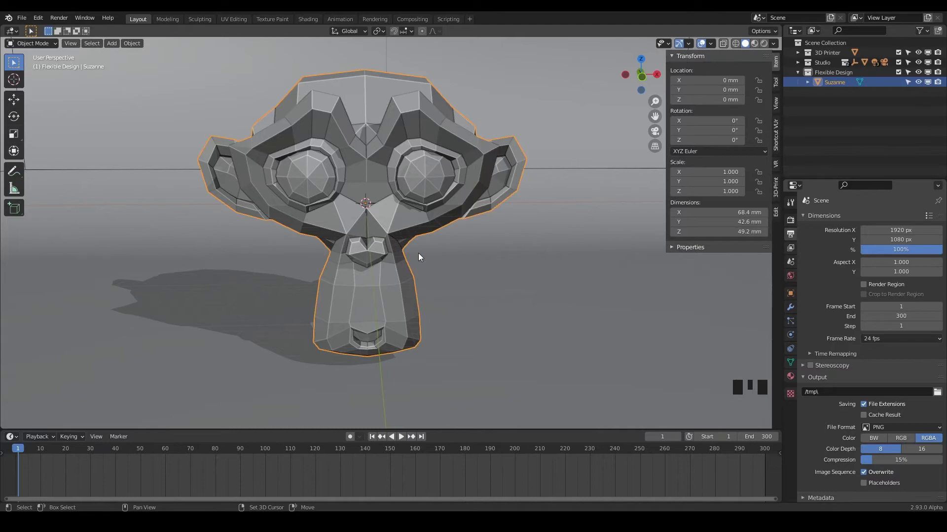
Orbit to view the whole head slightly from above and the upper left.
drag(419, 257, 440, 227)
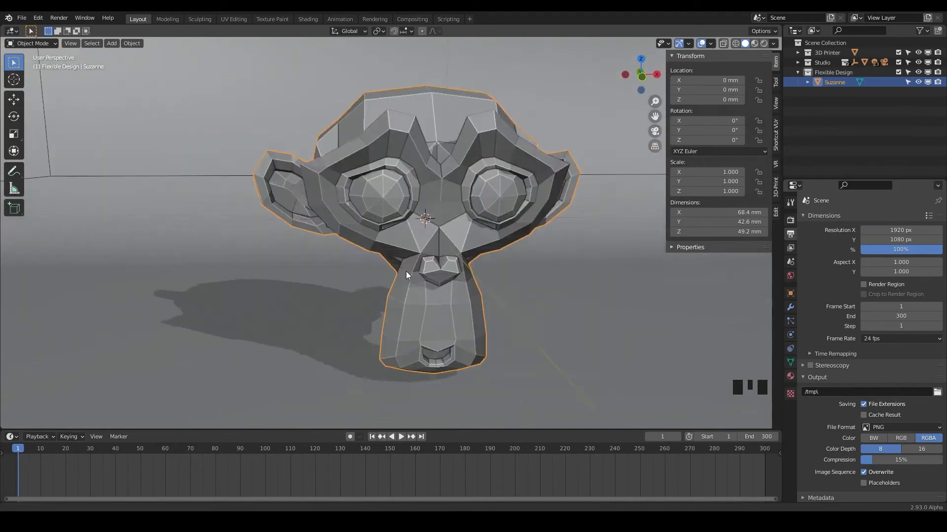
drag(408, 275, 492, 269)
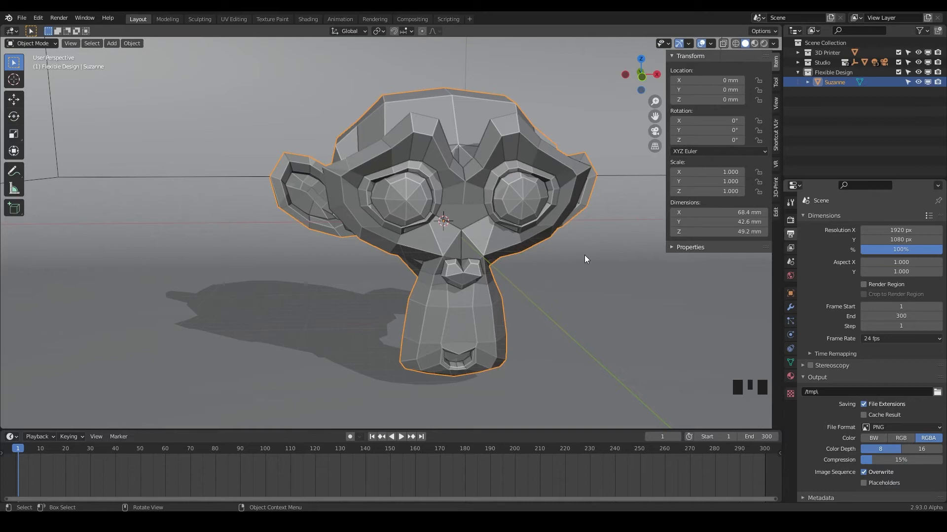
mouse_move(525, 318)
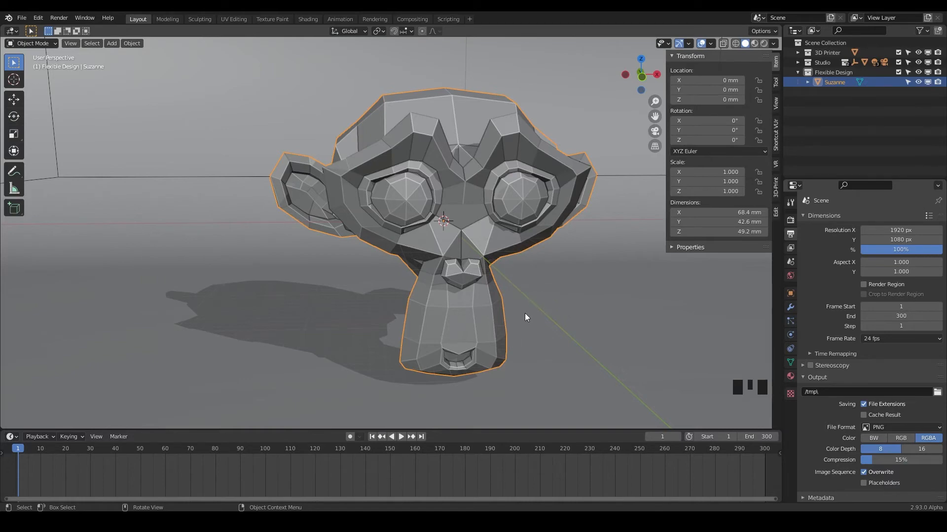
drag(525, 317, 497, 281)
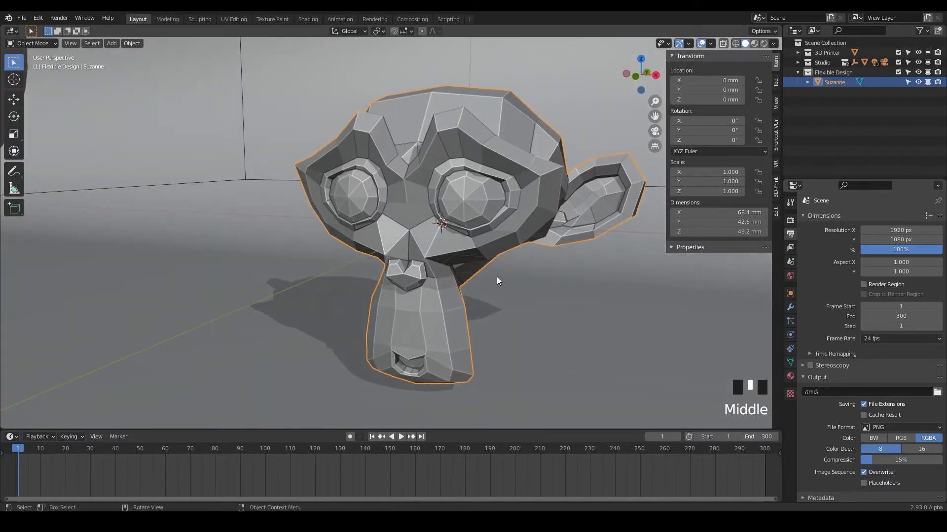
drag(498, 280, 504, 288)
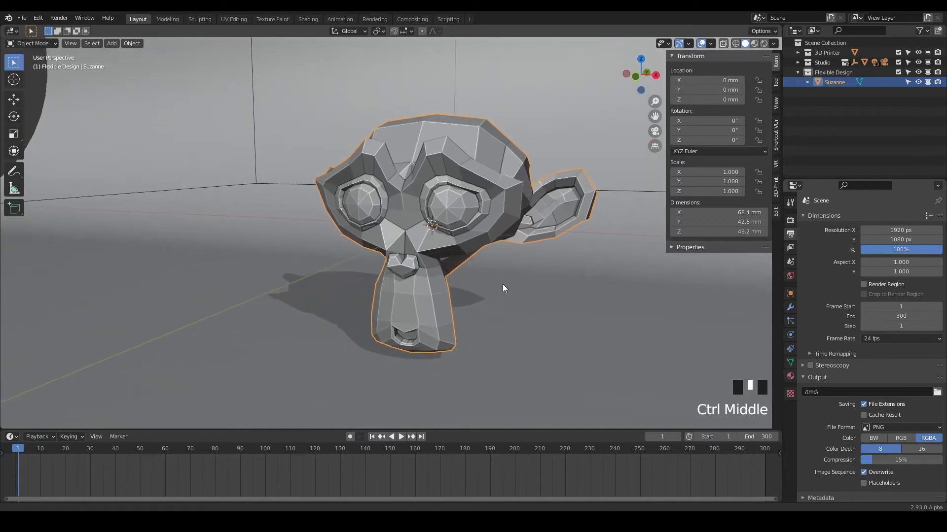
drag(504, 287, 508, 254)
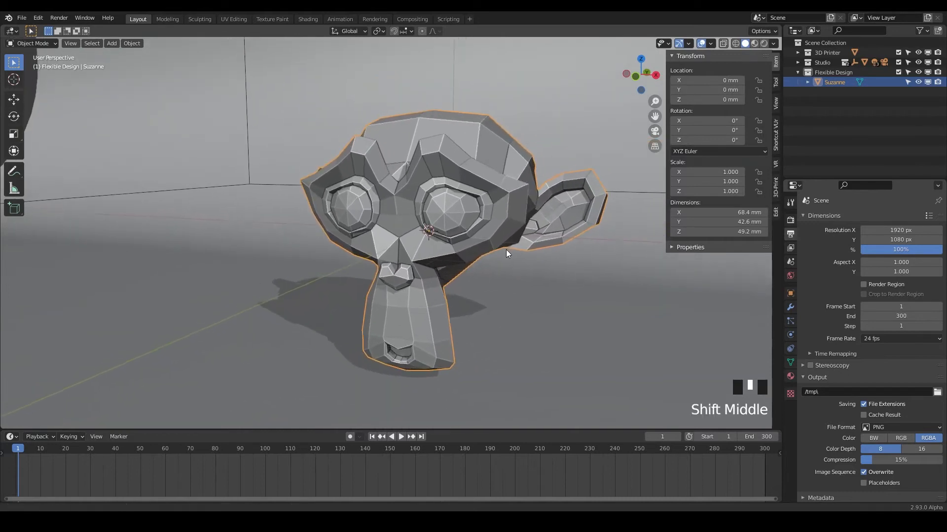
drag(507, 253, 441, 247)
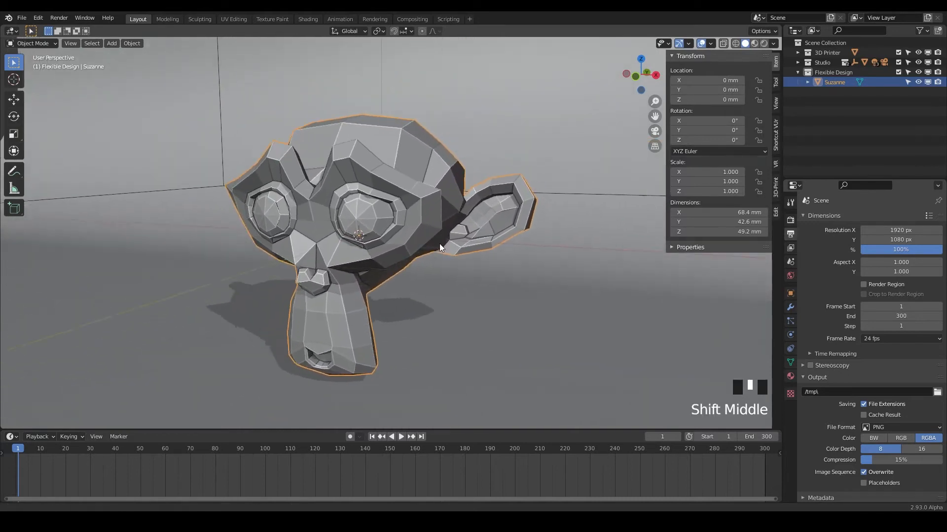
drag(441, 248, 462, 310)
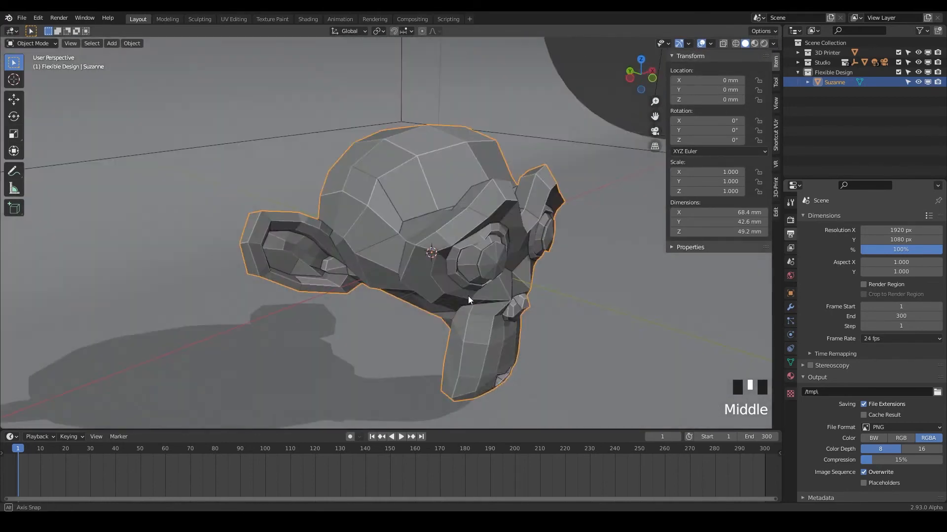
drag(468, 301, 456, 322)
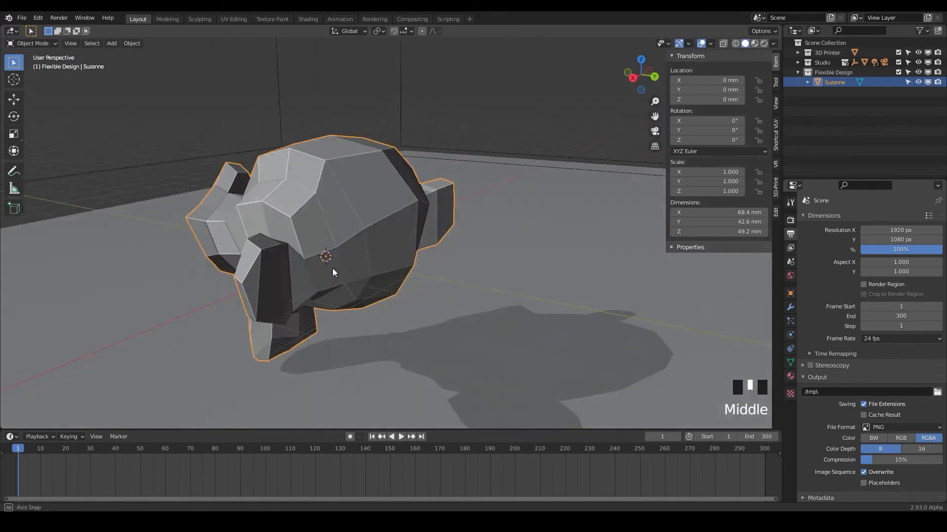
drag(332, 271, 410, 260)
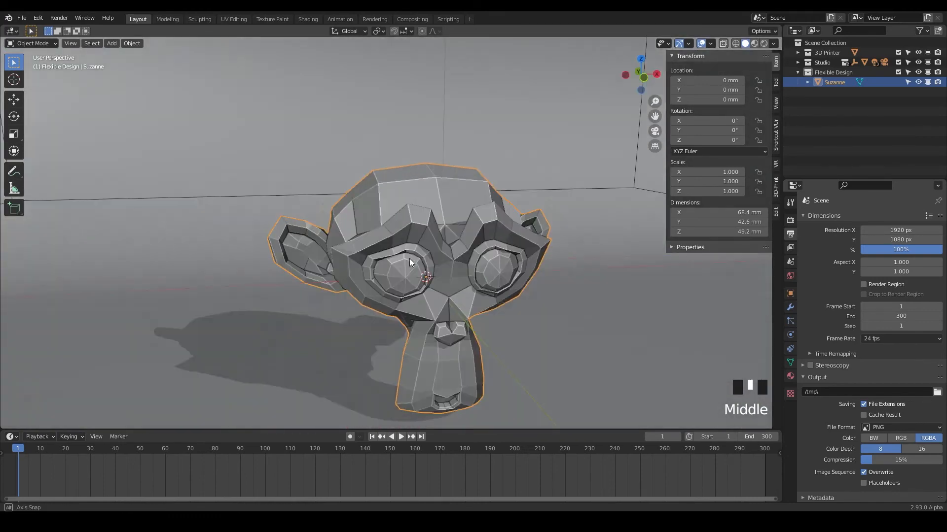
drag(411, 262, 398, 217)
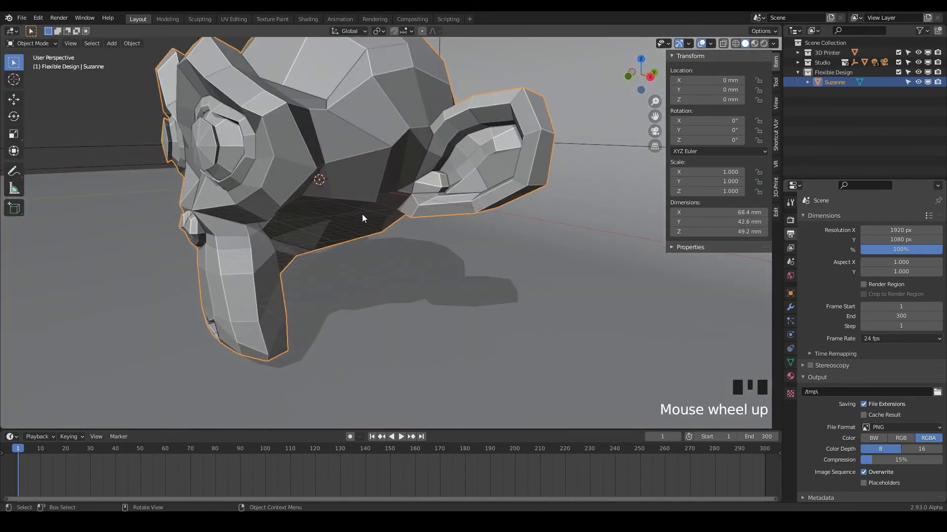
drag(362, 217, 462, 218)
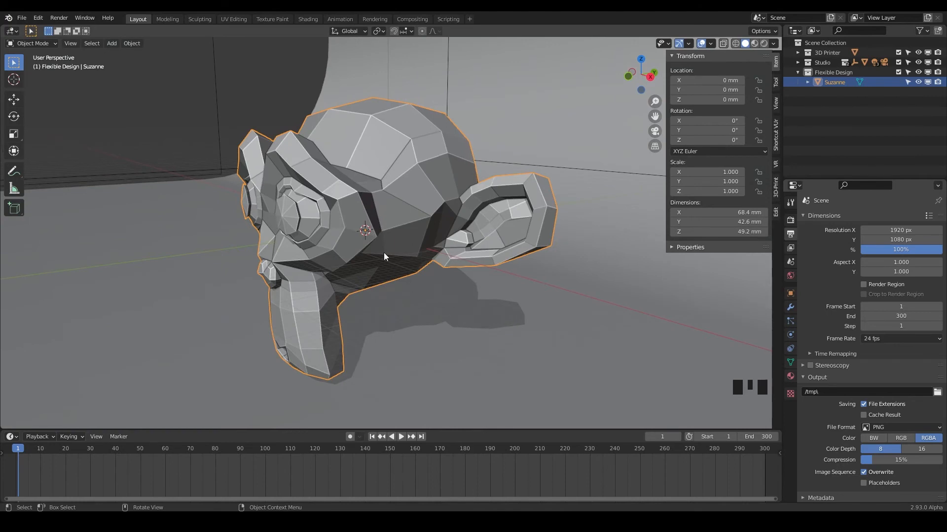
mouse_move(455, 276)
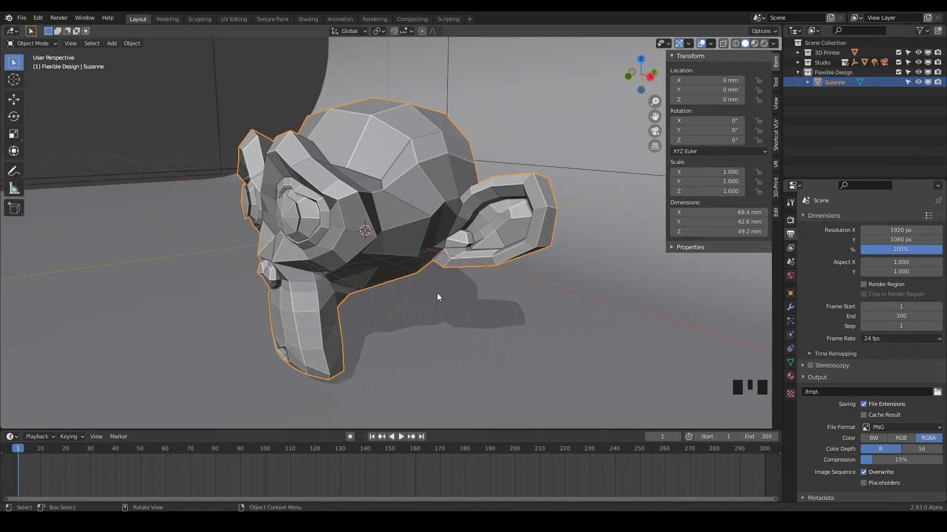
drag(437, 297, 383, 260)
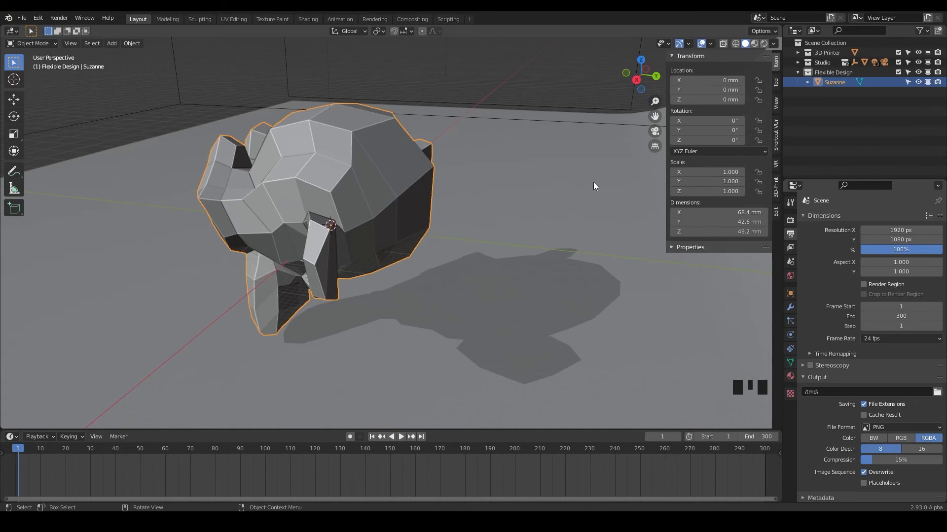
drag(592, 187, 634, 267)
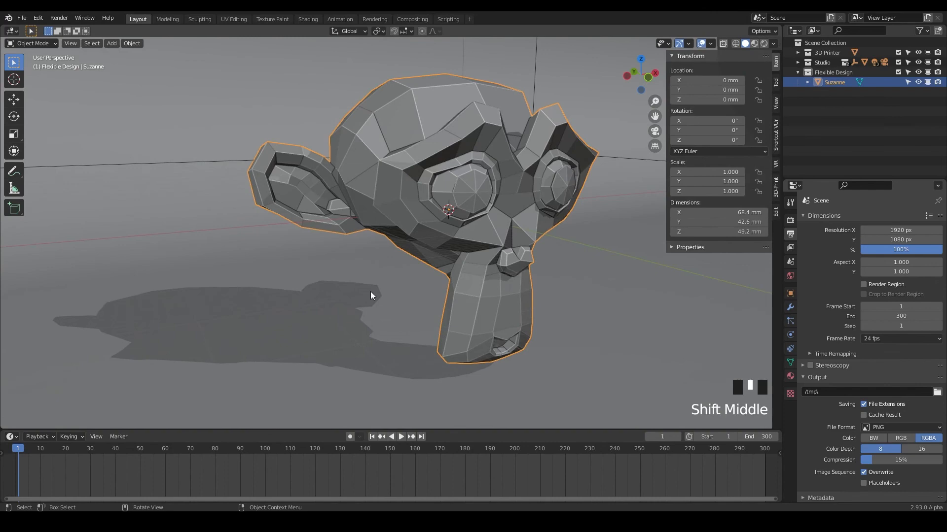
drag(371, 296, 398, 296)
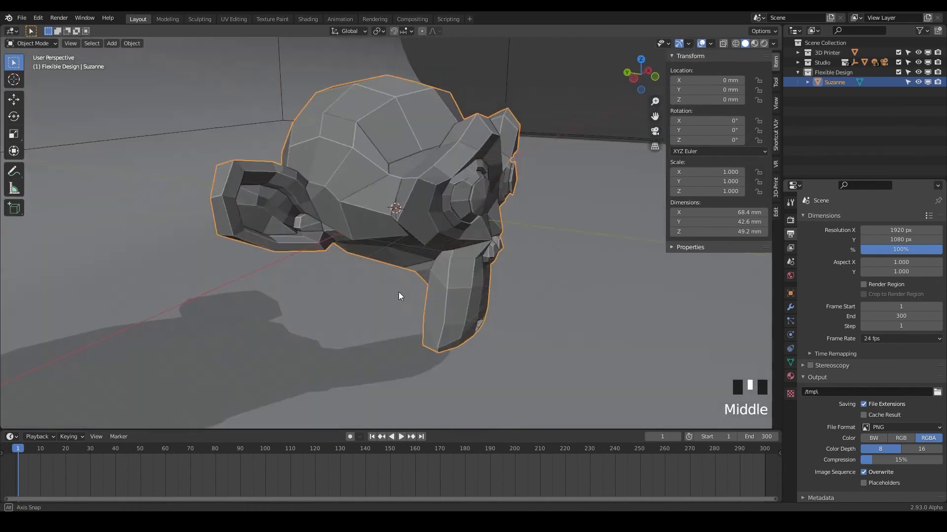
drag(399, 295, 426, 287)
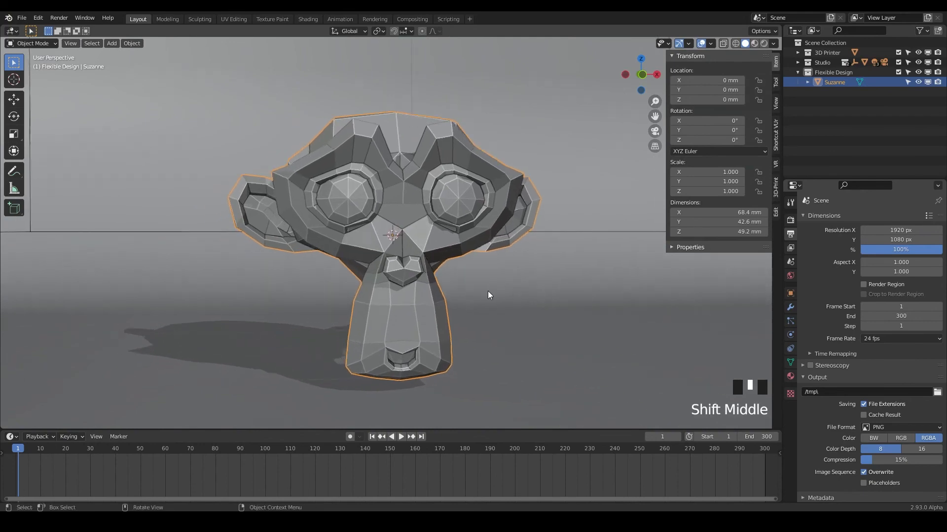
drag(490, 296, 480, 293)
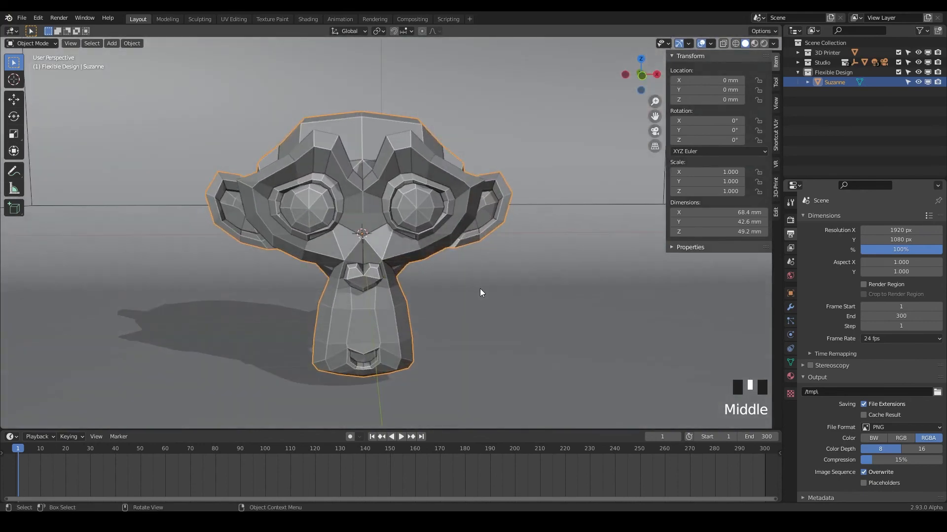
drag(480, 293, 454, 315)
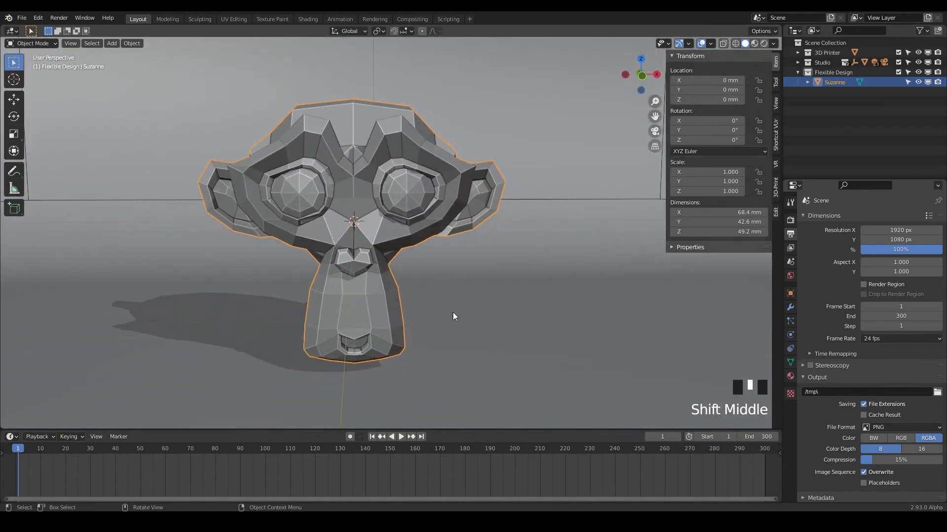
drag(454, 317, 572, 302)
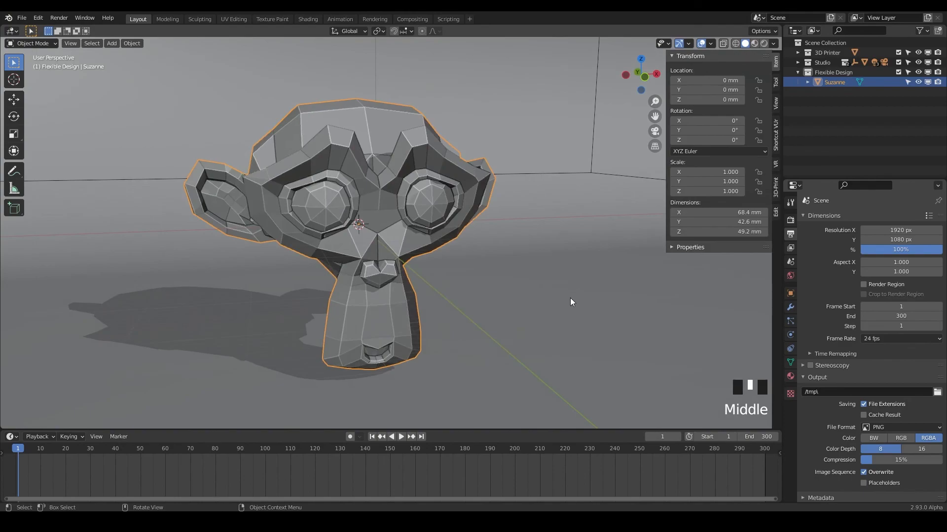